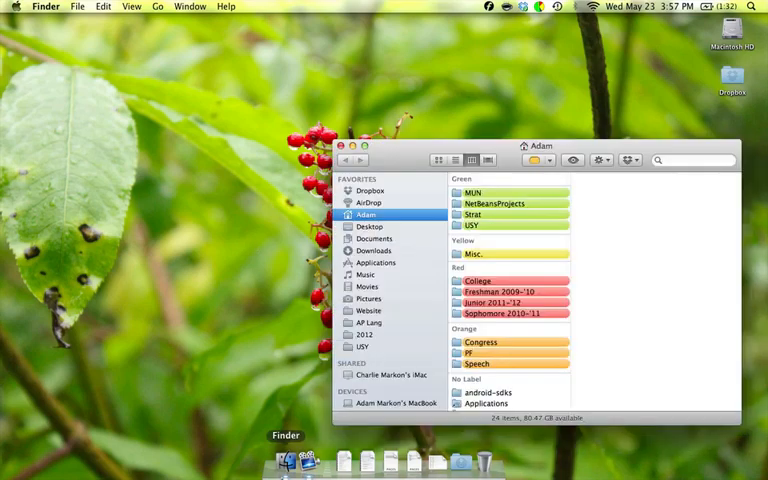
- Browse into the NetBeansProjects folder in Finder, then close the Finder window
{"action": "left_click", "coordinate": [493, 203]}
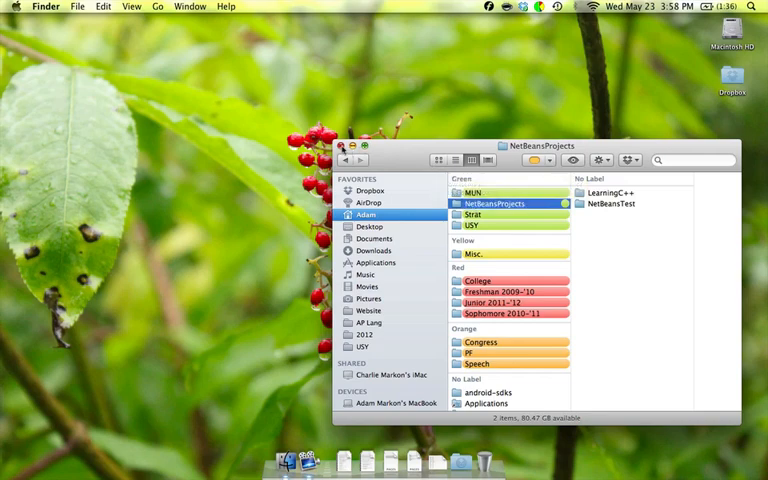
{"action": "left_click", "coordinate": [340, 146]}
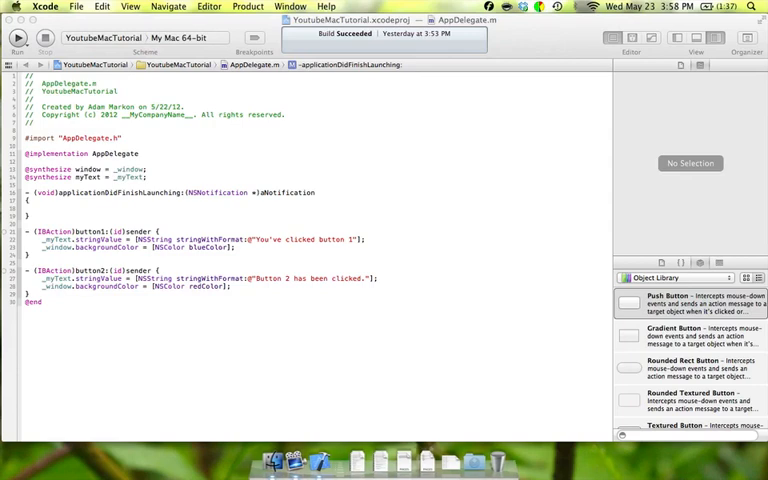
- Launch YoutubeDemoMac from the Dock and use Button 1 to turn its window blue
{"action": "left_click", "coordinate": [18, 37]}
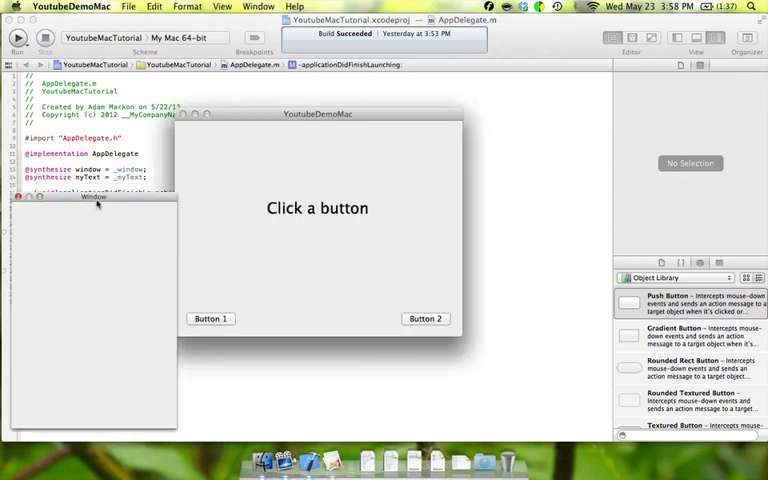
{"action": "left_click", "coordinate": [210, 318]}
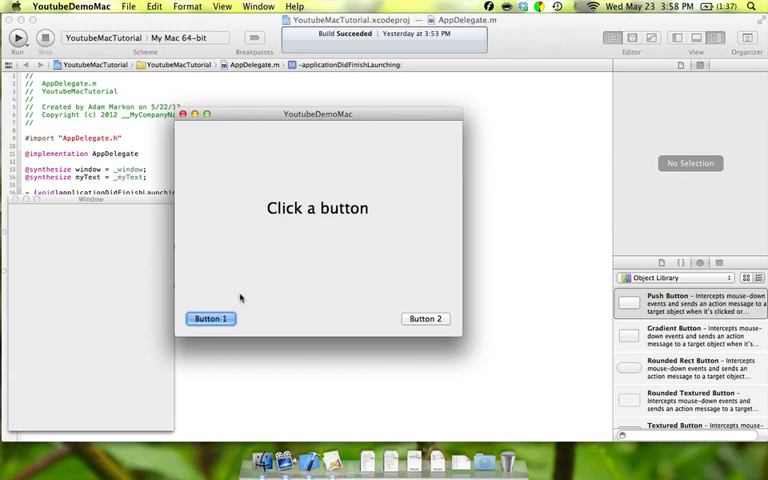
{"action": "left_click", "coordinate": [210, 318]}
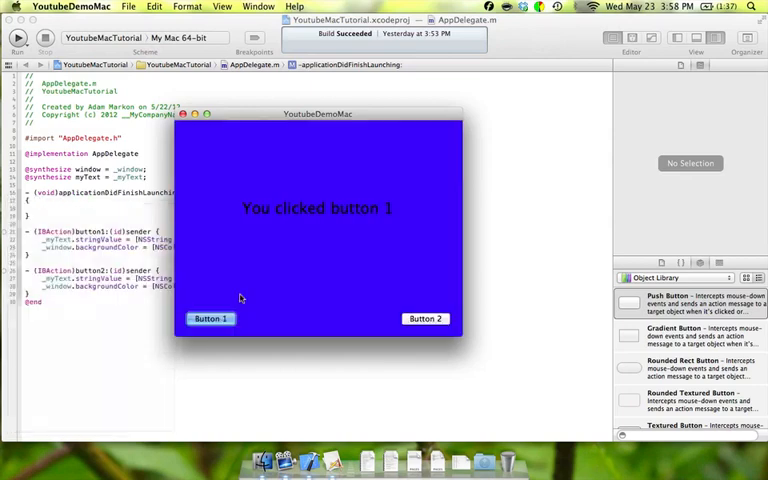
{"action": "left_click", "coordinate": [425, 318]}
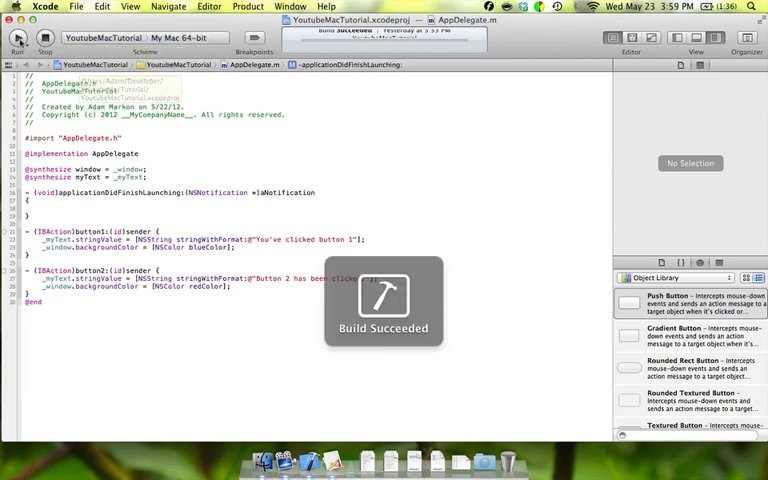
- Run YoutubeMacTutorial and bring its 'Click a button' window to the front
{"action": "left_click", "coordinate": [18, 38]}
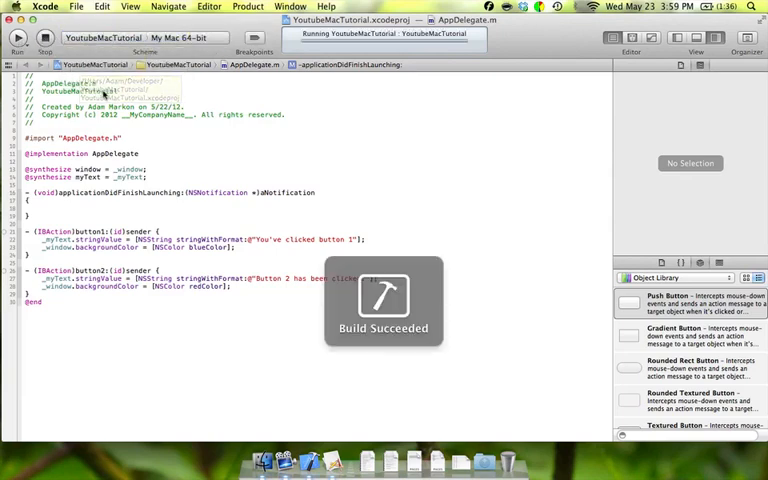
{"action": "mouse_move", "coordinate": [157, 151]}
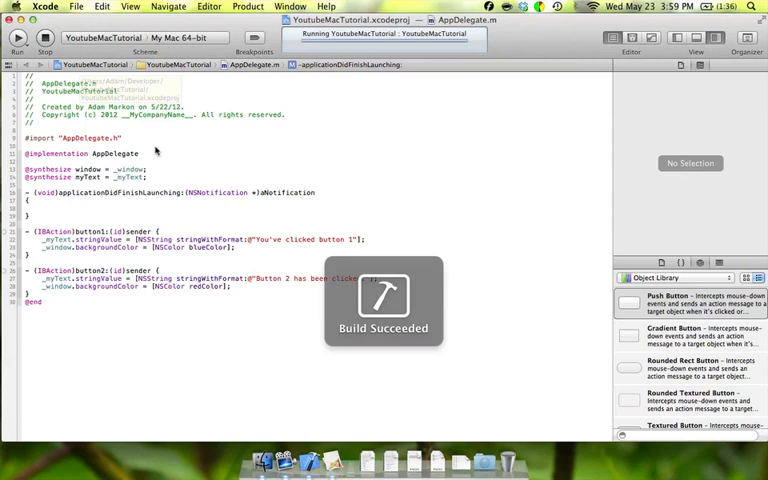
{"action": "mouse_move", "coordinate": [288, 127]}
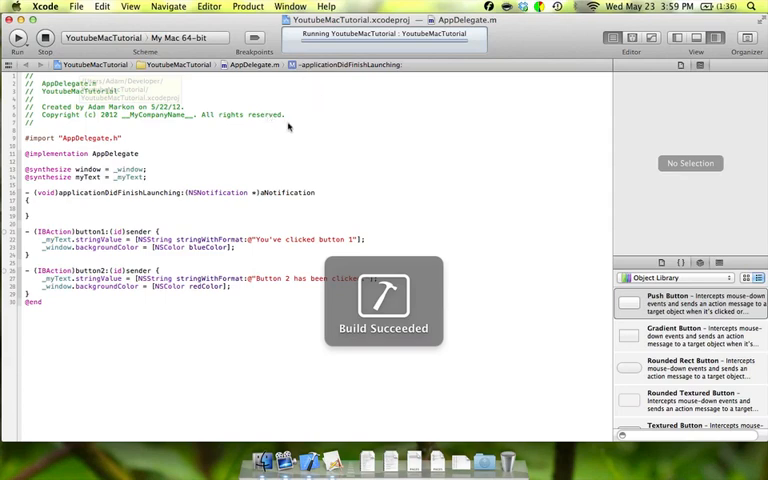
{"action": "mouse_move", "coordinate": [265, 159]}
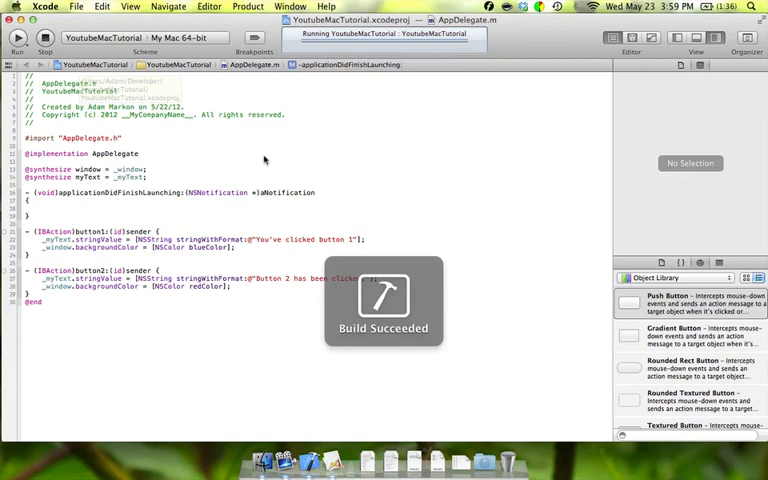
{"action": "mouse_move", "coordinate": [393, 312]}
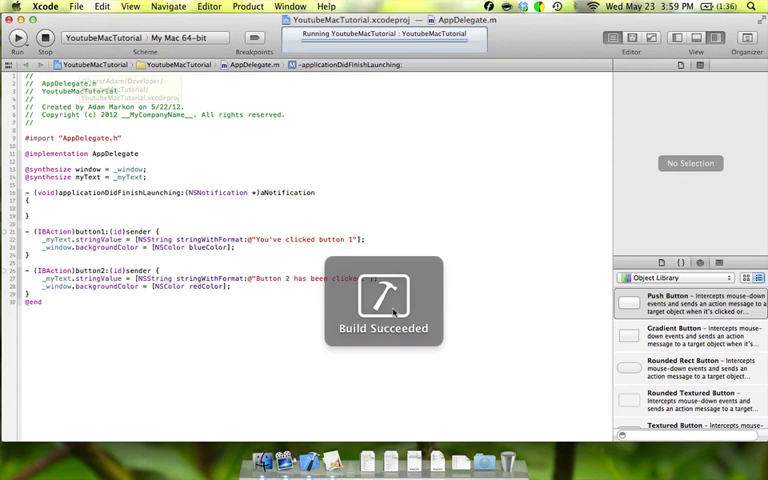
{"action": "mouse_move", "coordinate": [416, 295]}
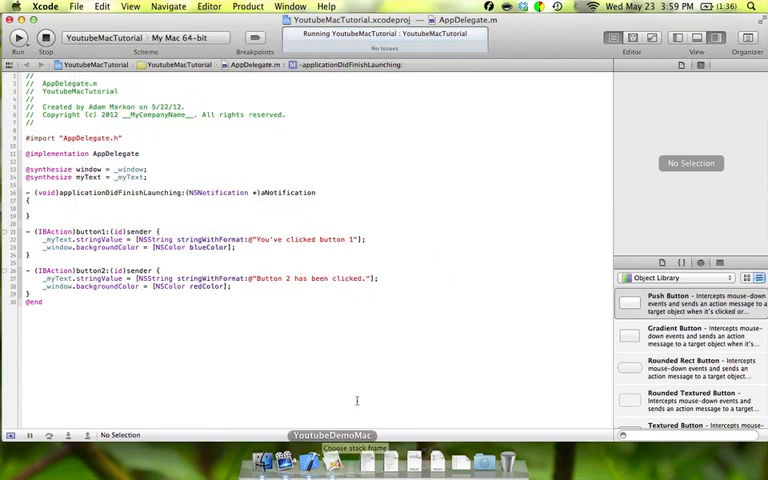
{"action": "mouse_move", "coordinate": [254, 51]}
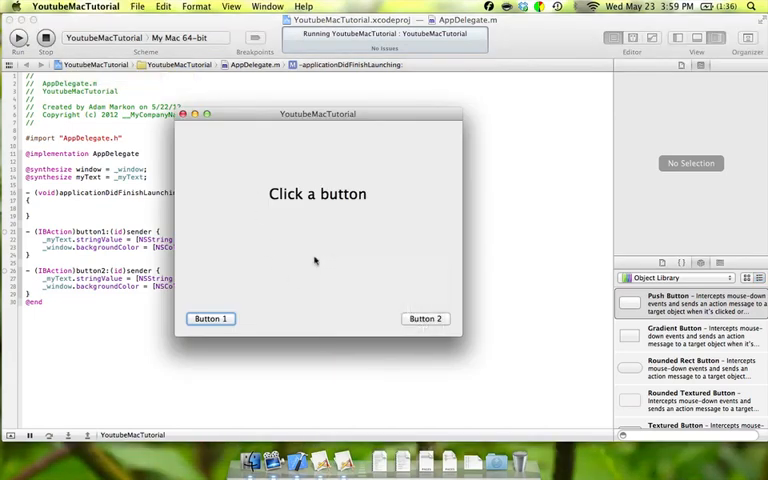
{"action": "left_click", "coordinate": [425, 318]}
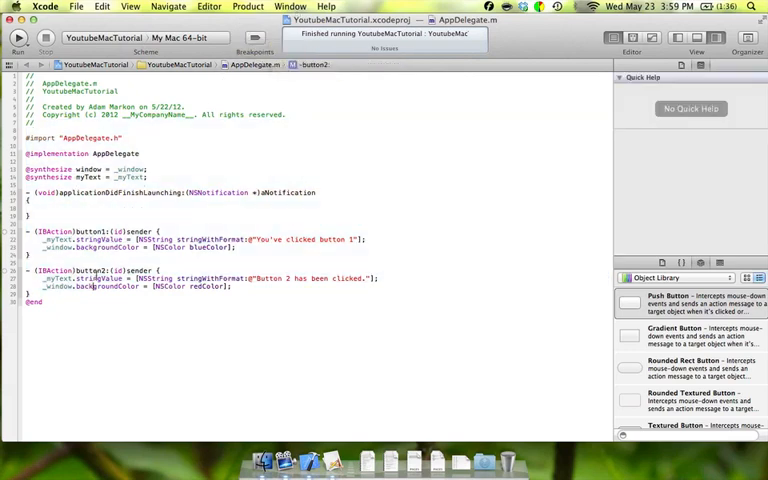
- Pick MainMenu.xib from the jump bar, with AppDelegate.h in the Assistant editor
{"action": "left_click", "coordinate": [263, 64]}
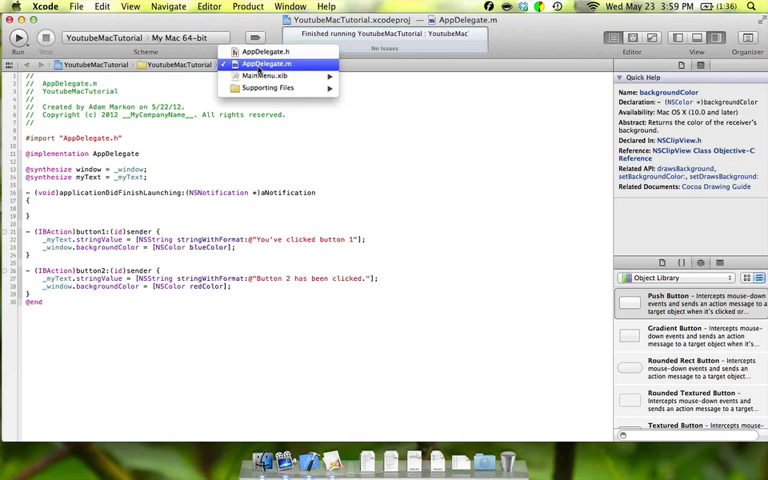
{"action": "left_click", "coordinate": [266, 63]}
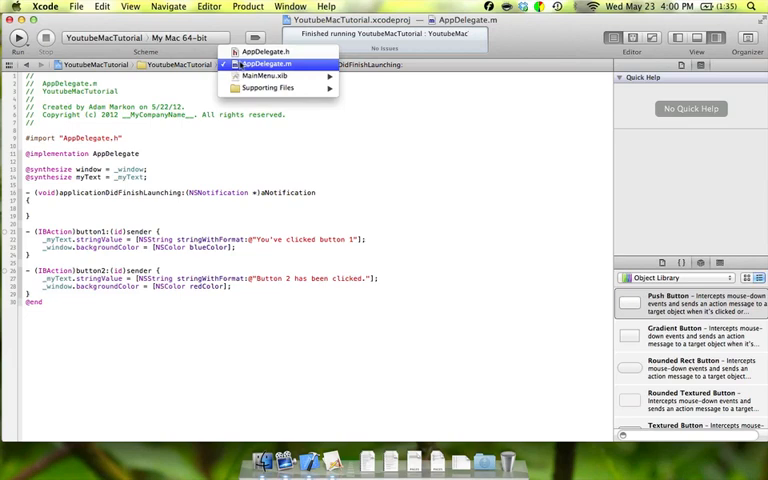
{"action": "left_click", "coordinate": [265, 63]}
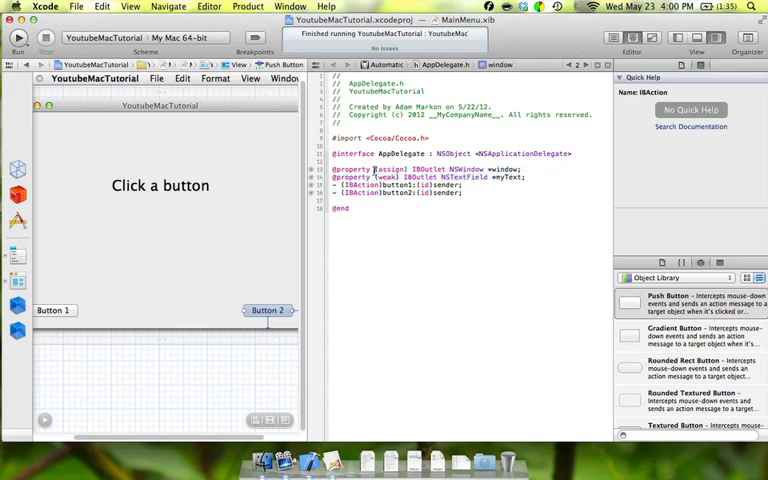
- Connect the buttons to AppDelegate.h as weak NSButton outlets, naming the first b1
{"action": "left_click", "coordinate": [519, 168]}
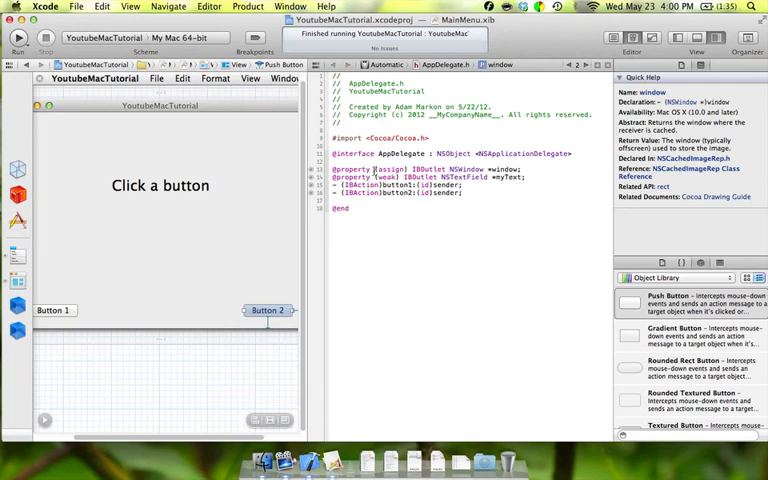
{"action": "mouse_move", "coordinate": [78, 306]}
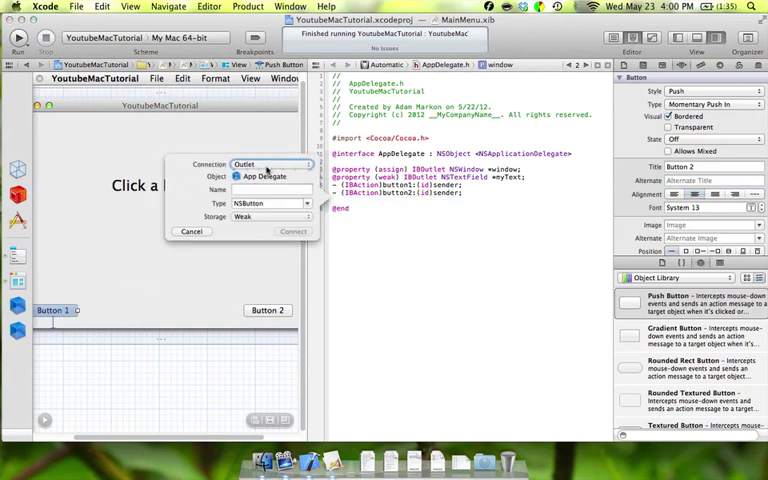
{"action": "left_click", "coordinate": [270, 189]}
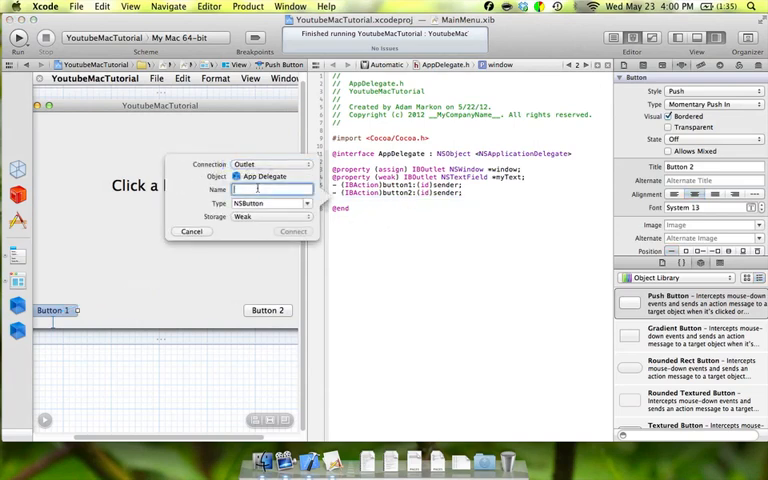
{"action": "type", "text": "b1"}
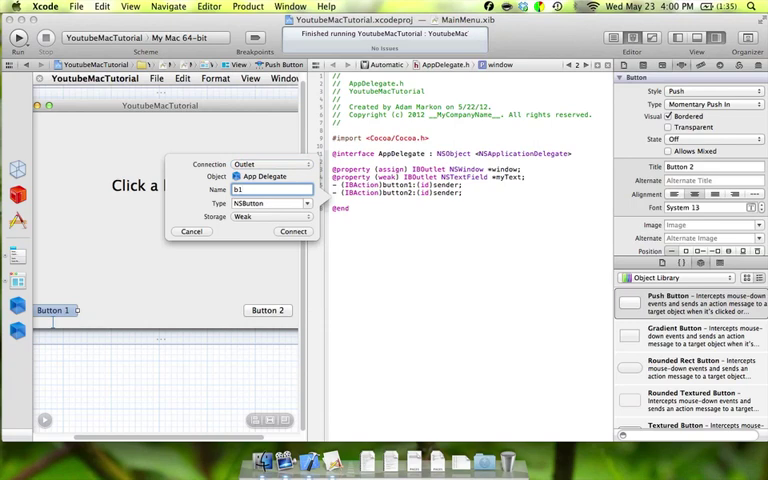
{"action": "left_click", "coordinate": [292, 231]}
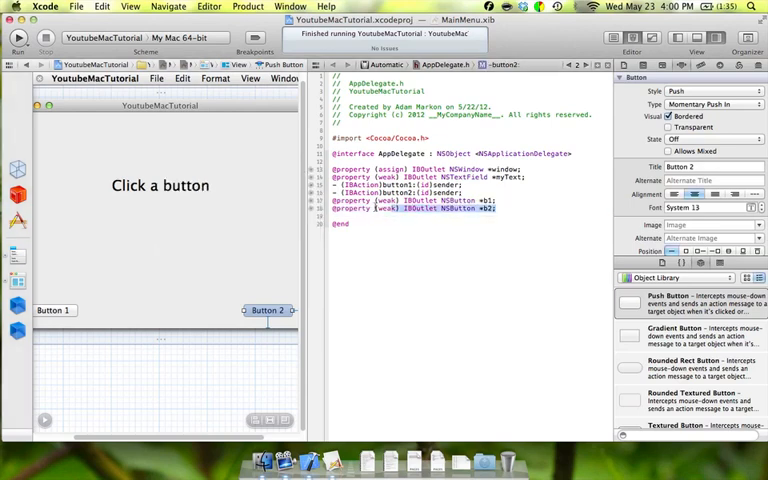
{"action": "left_click", "coordinate": [400, 201]}
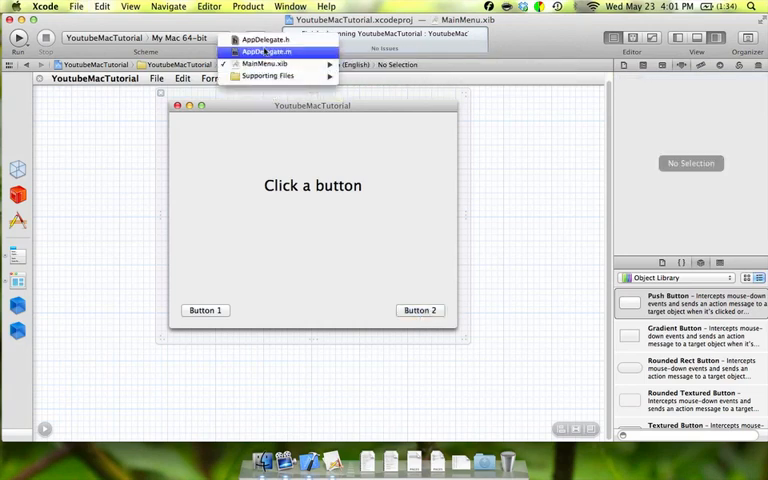
{"action": "left_click", "coordinate": [265, 51]}
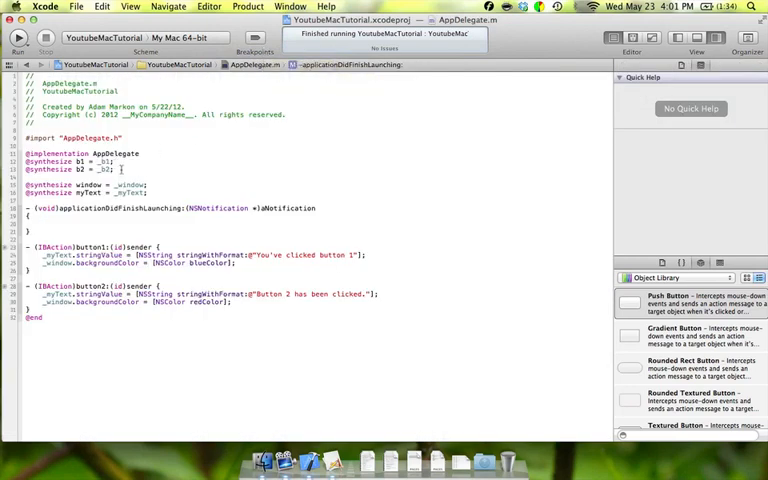
{"action": "left_click_drag", "start_coordinate": [24, 161], "coordinate": [113, 169]}
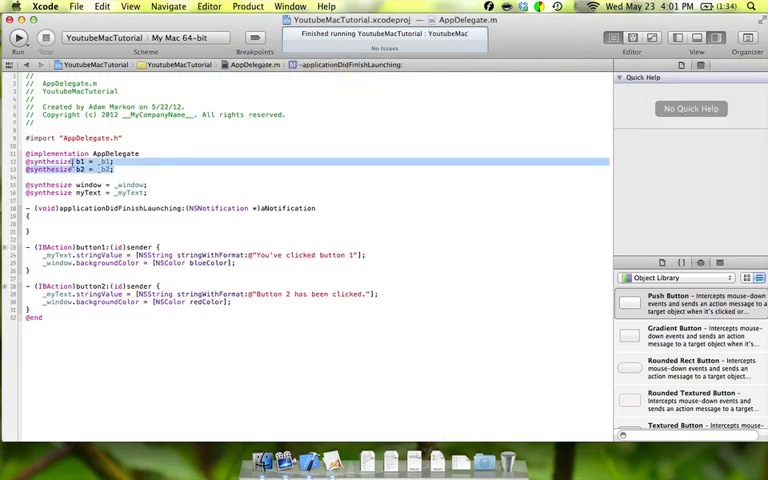
{"action": "left_click", "coordinate": [100, 169]}
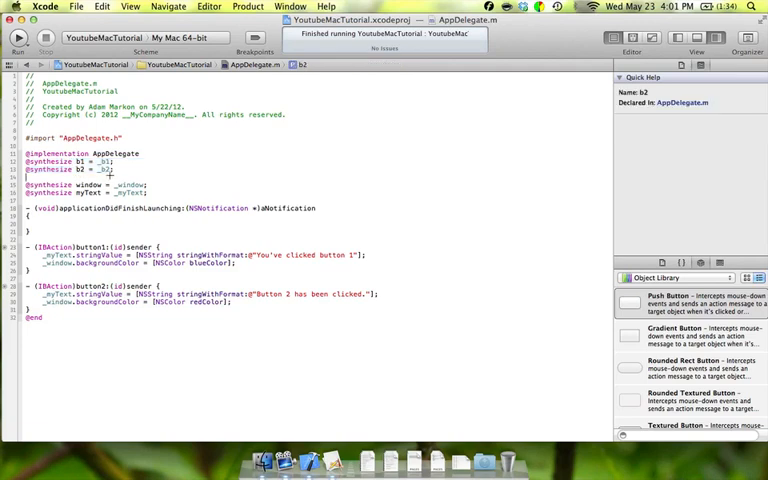
{"action": "left_click", "coordinate": [90, 162]}
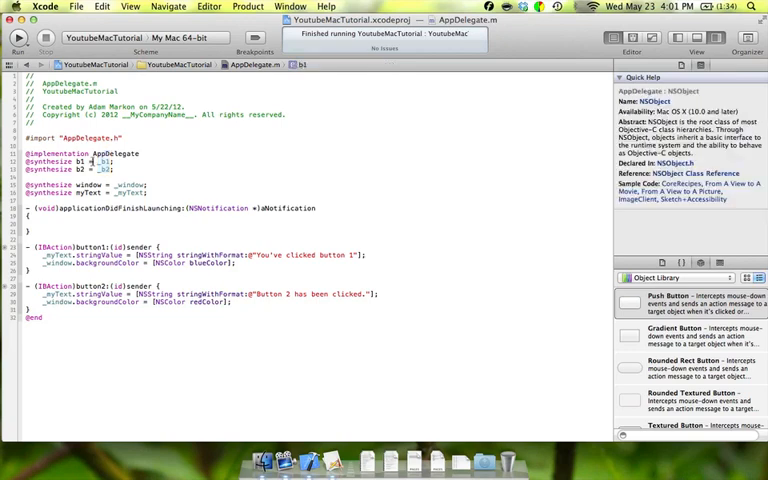
{"action": "left_click", "coordinate": [93, 163]}
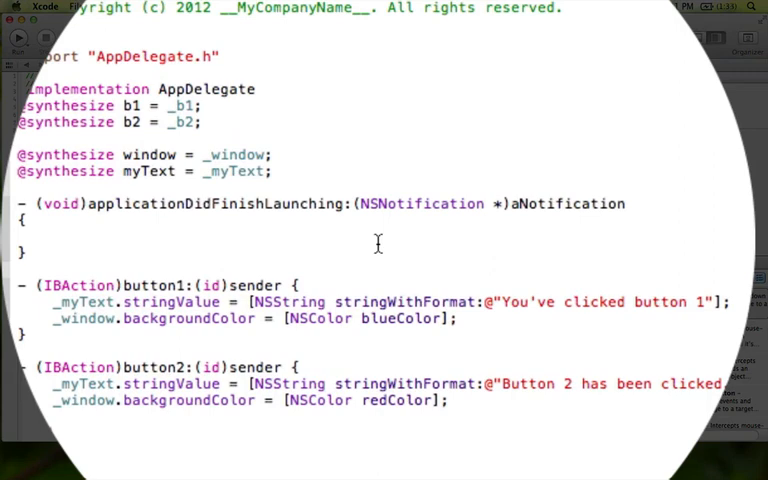
- Type [_b1 setKeyEquivalent:@"\r"]; so Button 1 responds to Return
{"action": "type", "text": "["}
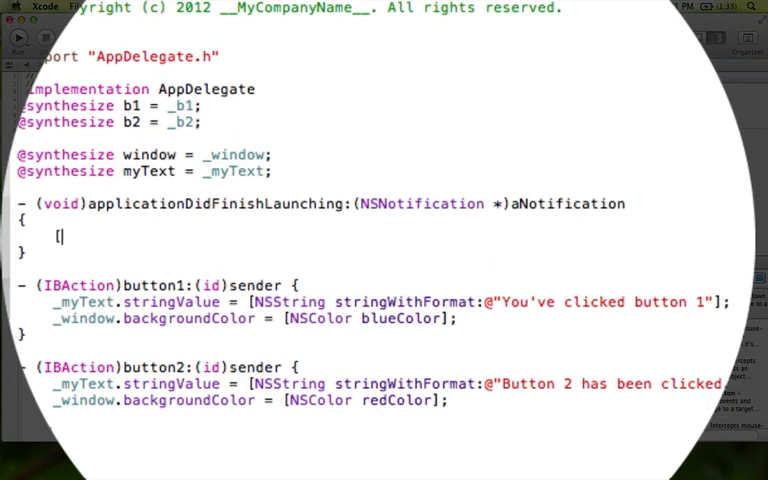
{"action": "type", "text": "_b1"}
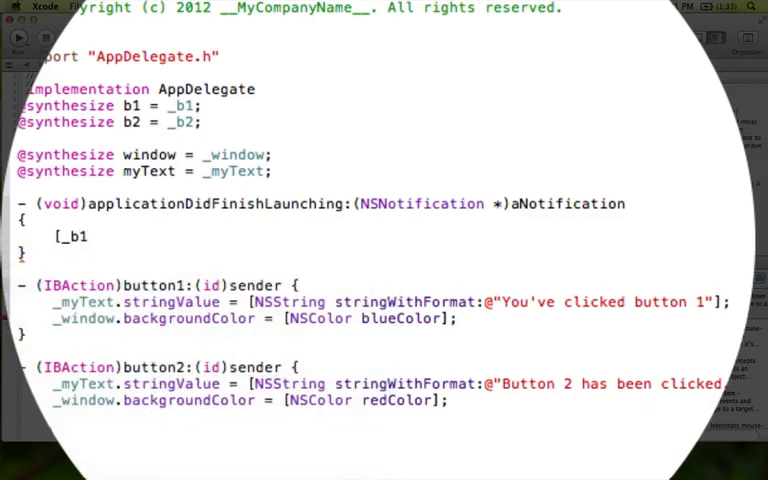
{"action": "type", "text": "setKeyEquivalent:@"}
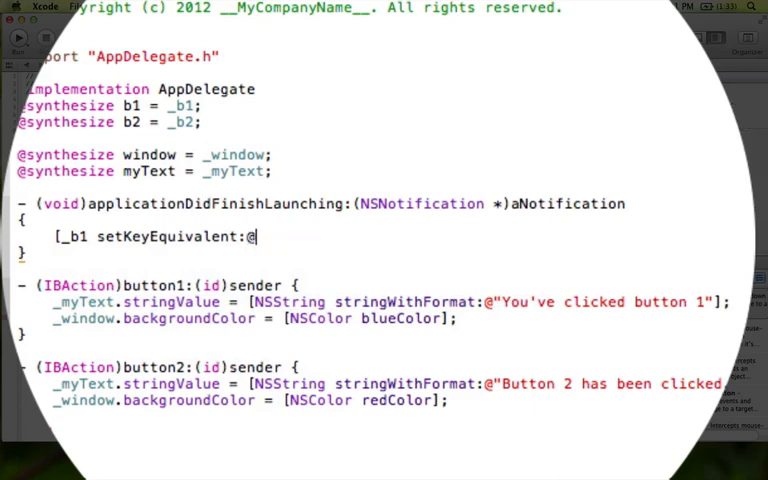
{"action": "type", "text": "\""}
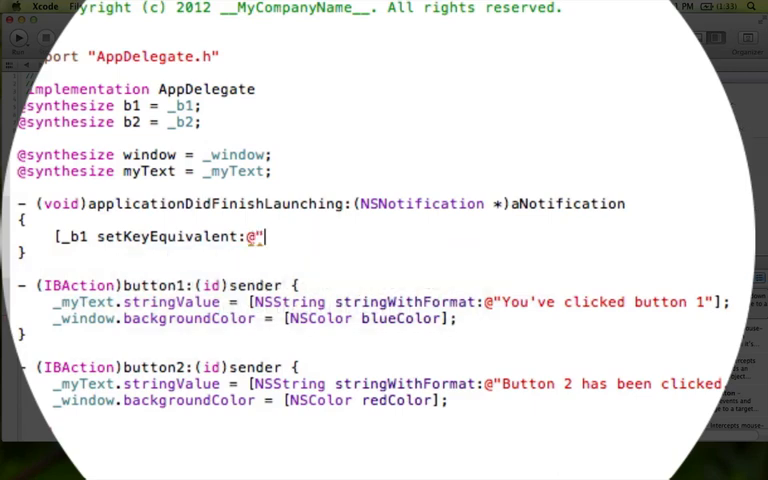
{"action": "type", "text": "\\r"}
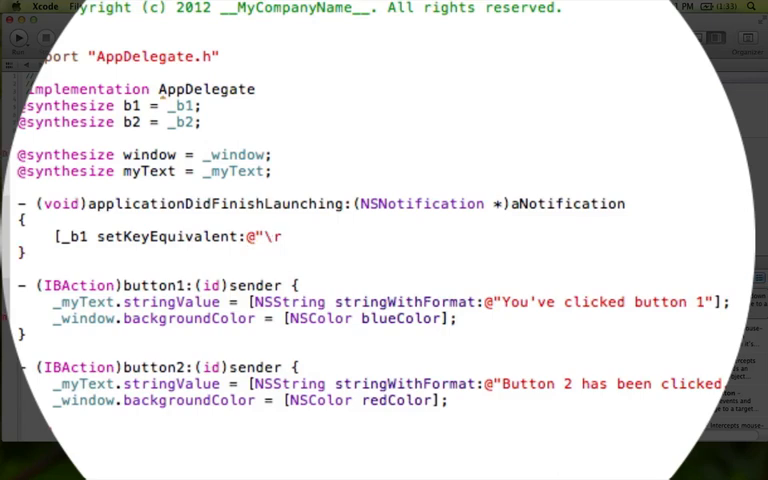
{"action": "type", "text": "];"}
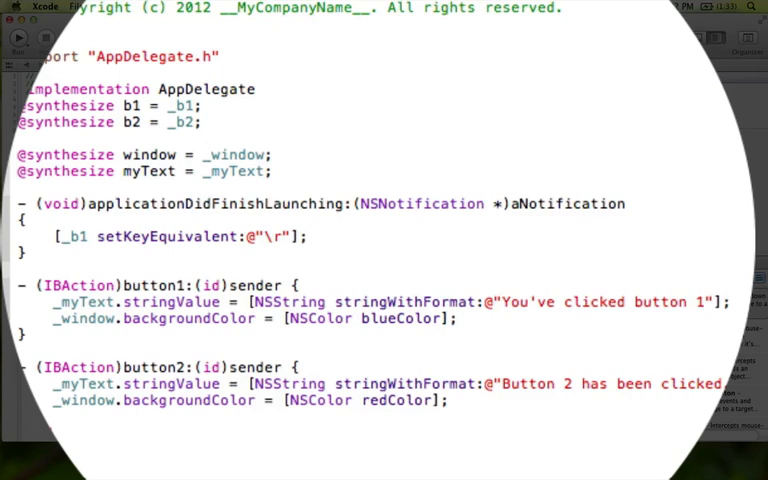
- Add [_b2 setKeyEquivalent:@"\t"]; on a new line so Button 2 responds to Tab
{"action": "left_click", "coordinate": [310, 237]}
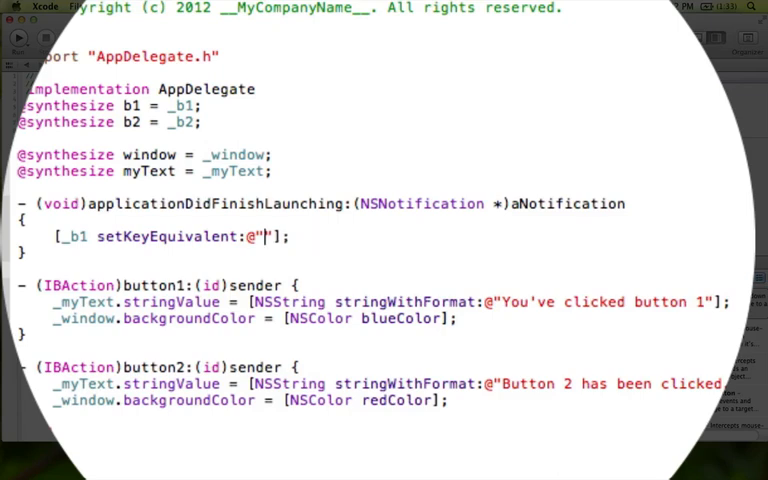
{"action": "type", "text": "\\r"}
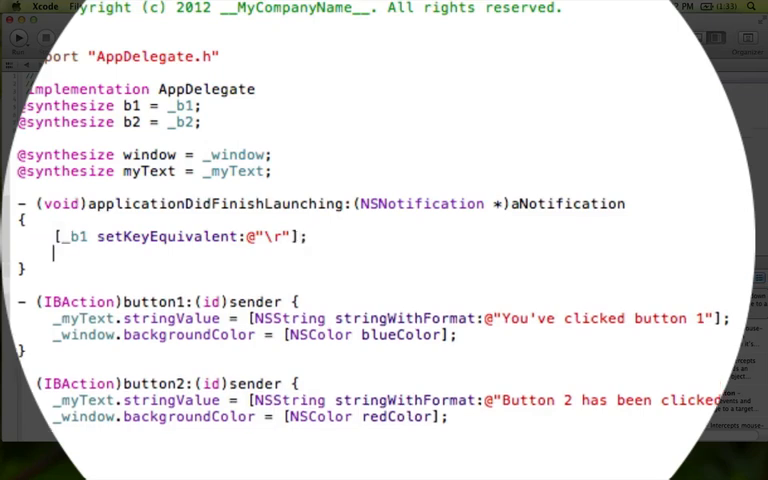
{"action": "type", "text": "["}
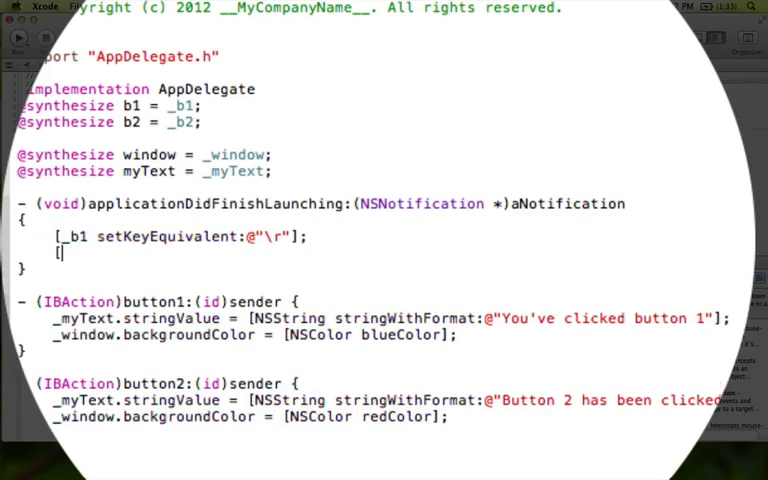
{"action": "type", "text": "_b2"}
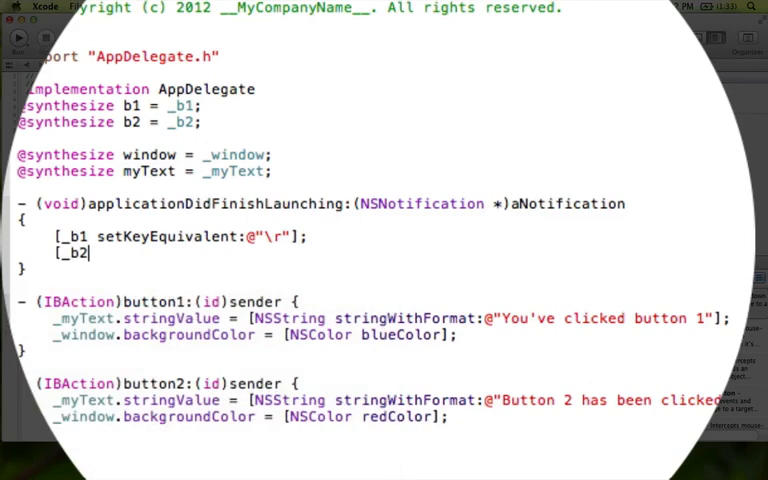
{"action": "type", "text": "setKeyEquivalent:@\""}
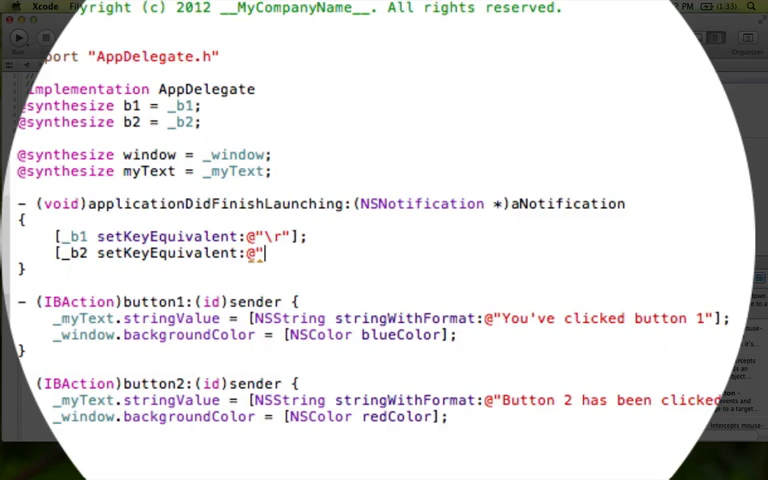
{"action": "type", "text": "\\t"}
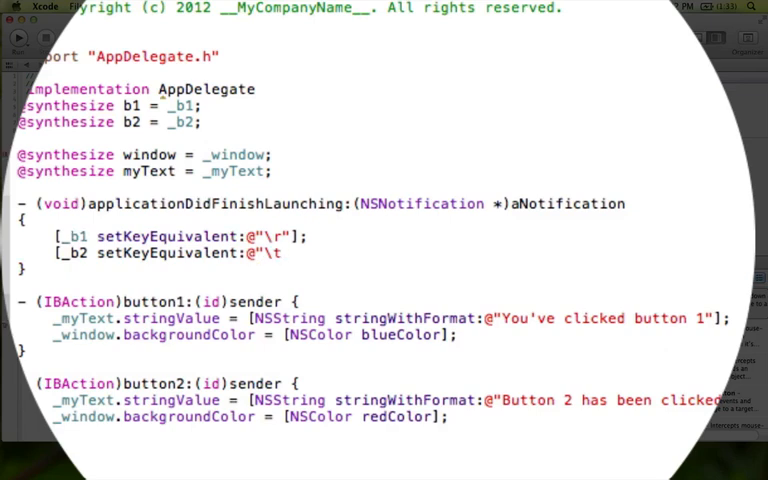
{"action": "type", "text": "];"}
{"action": "type", "text": "- (B"}
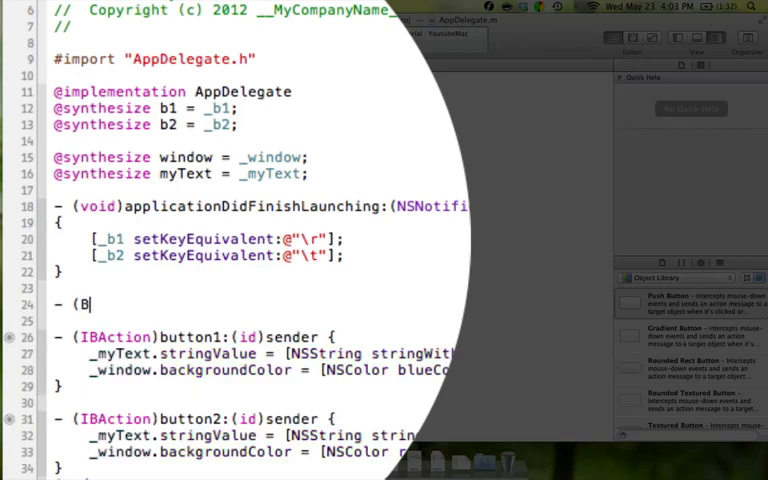
- Type the - (BOOL)performKeyEquivalent:(NSEvent *)theEvent signature with an opening brace
{"action": "type", "text": "OOL)"}
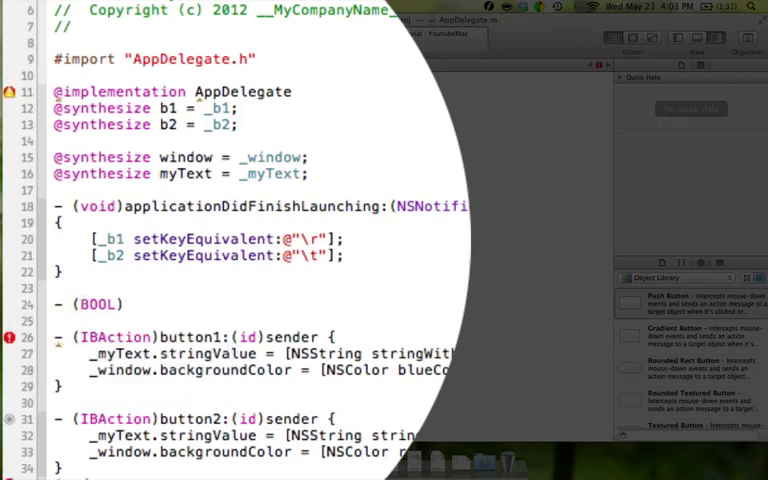
{"action": "type", "text": "performKeyEquivalent"}
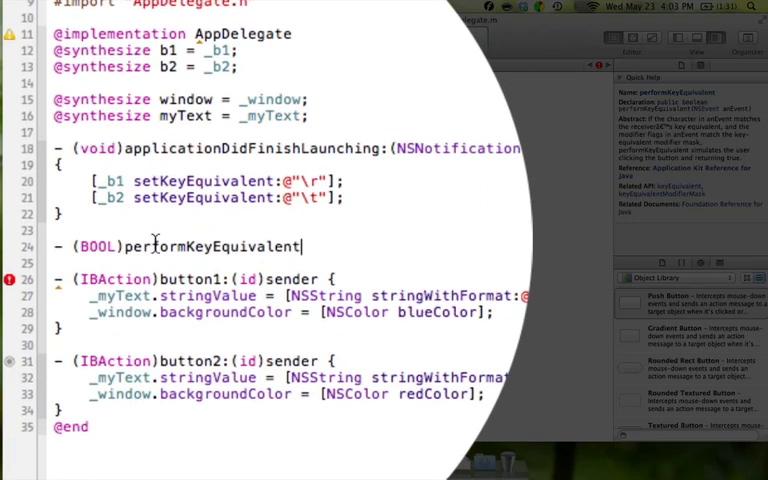
{"action": "type", "text": ":("}
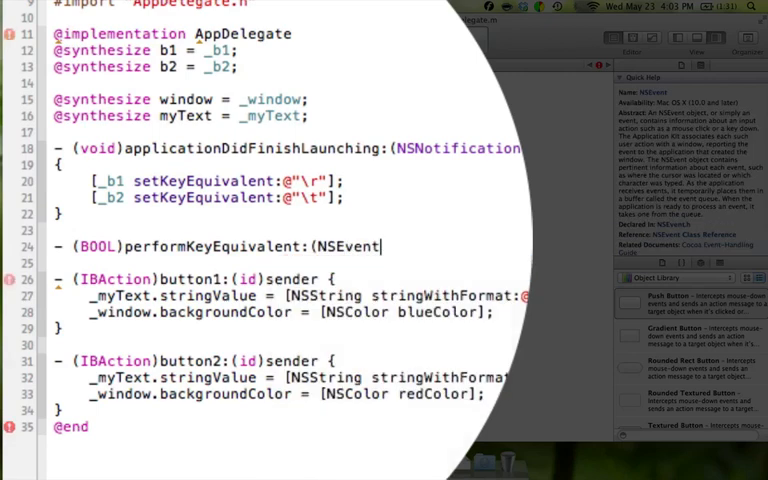
{"action": "type", "text": "NSEvent *)"}
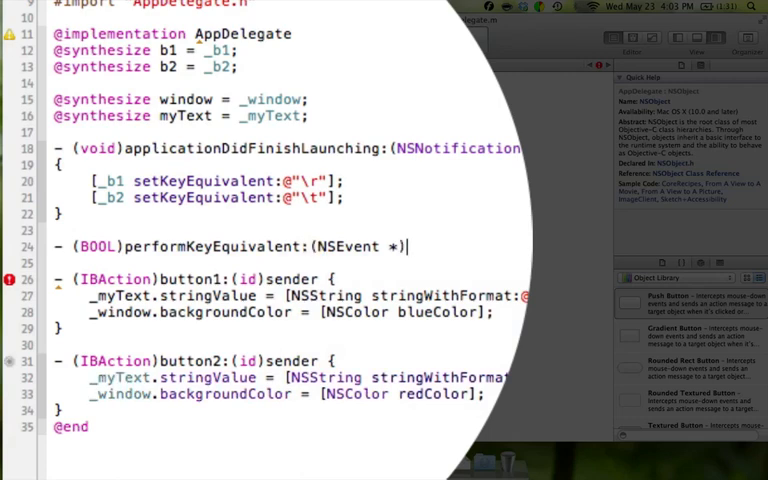
{"action": "type", "text": "theEvent"}
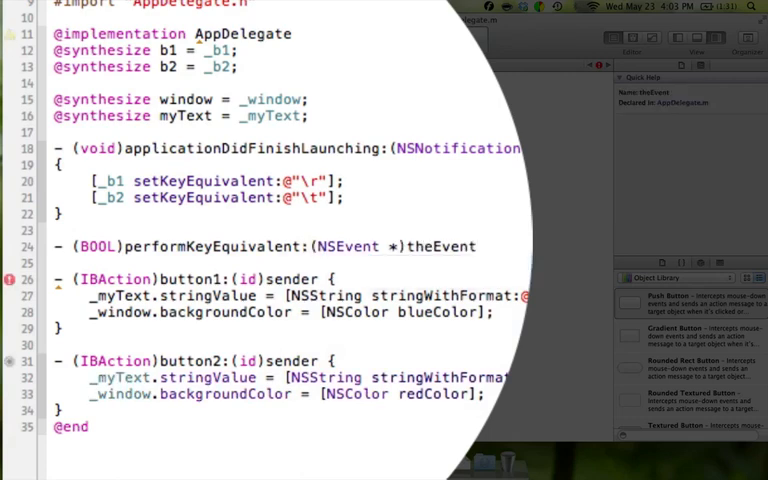
{"action": "left_click", "coordinate": [475, 247]}
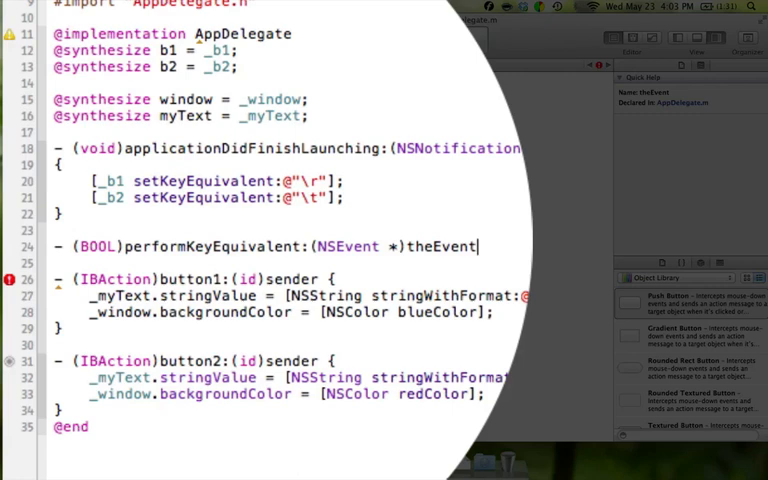
{"action": "type", "text": "{"}
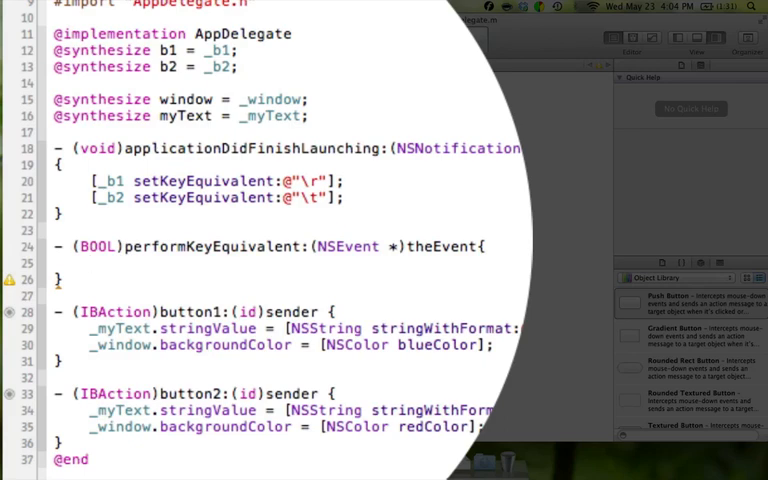
{"action": "left_click", "coordinate": [90, 262]}
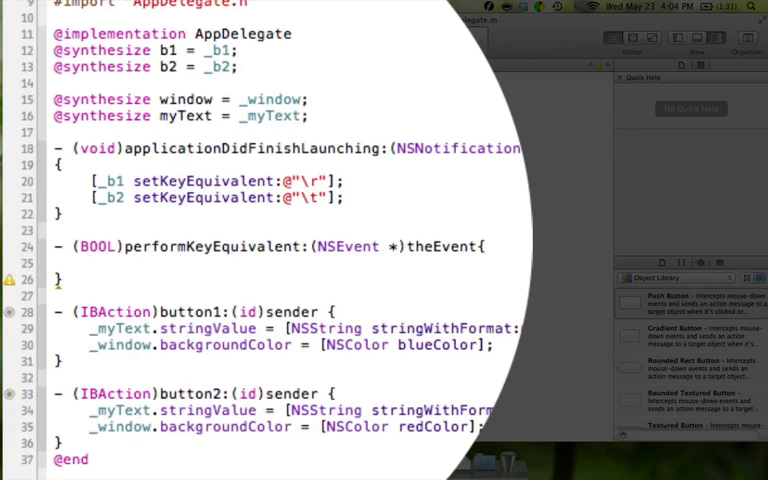
- Add if (theEvent.key == _b1.keyEquivalent) return YES; inside performKeyEquivalent
{"action": "type", "text": "if"}
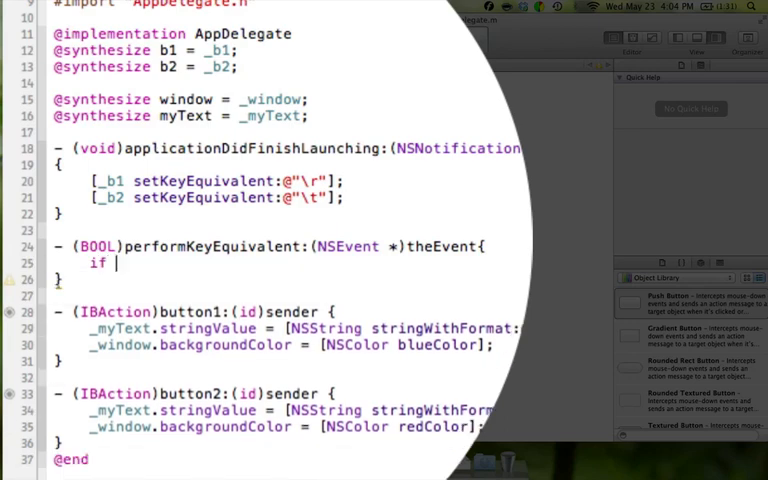
{"action": "type", "text": "("}
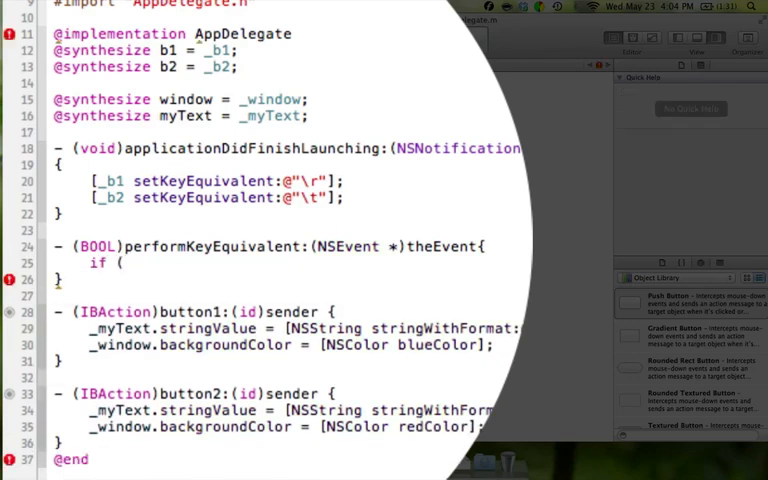
{"action": "type", "text": "theEvent.key"}
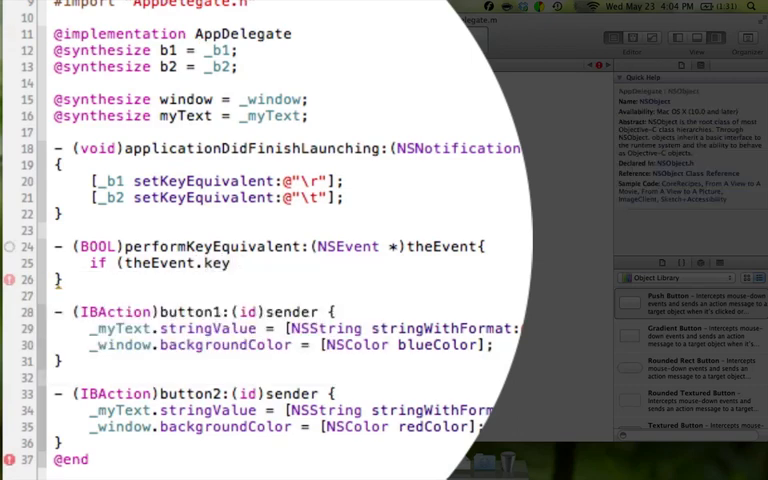
{"action": "type", "text": "=="}
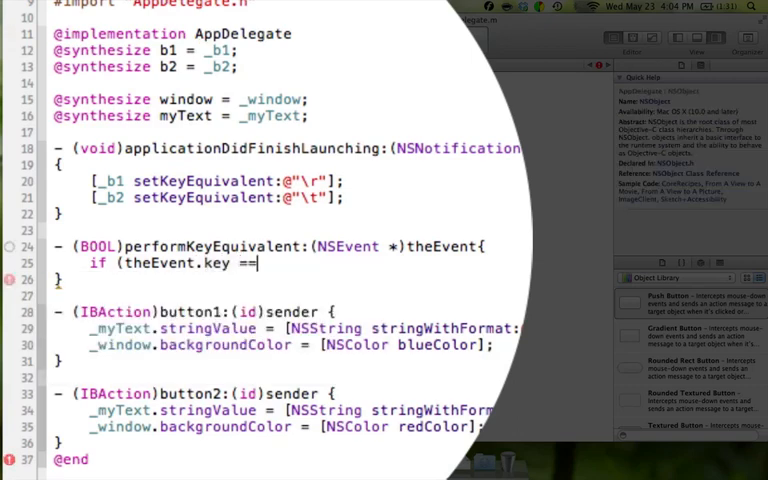
{"action": "type", "text": "_b1"}
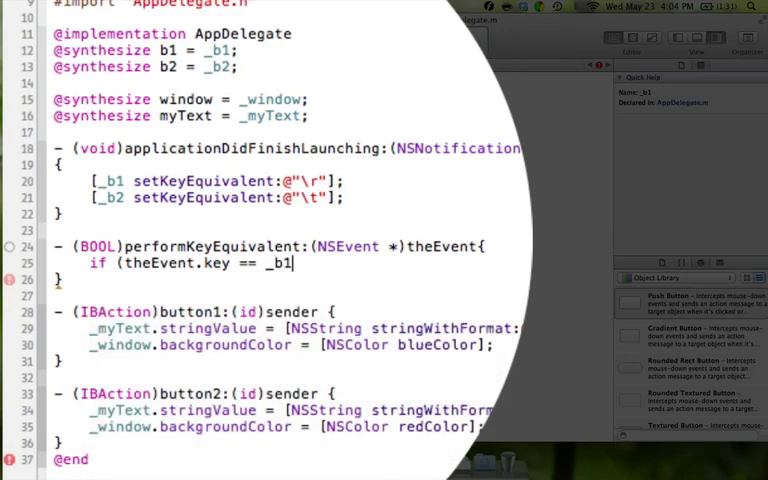
{"action": "type", "text": "."}
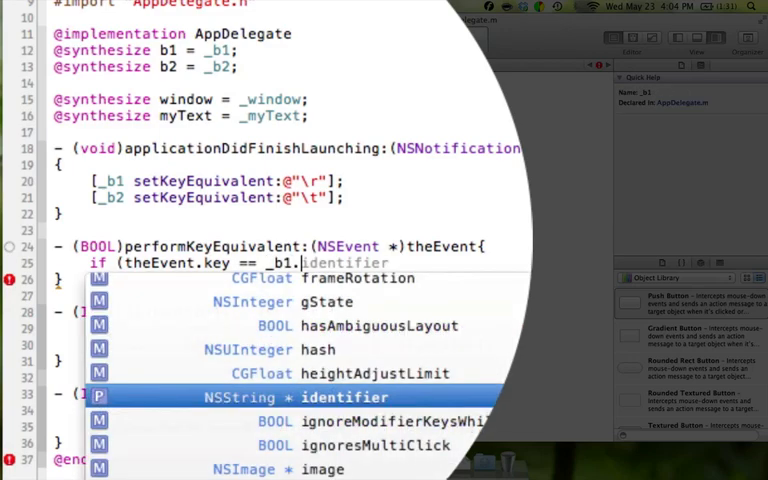
{"action": "type", "text": "keyEquivalent"}
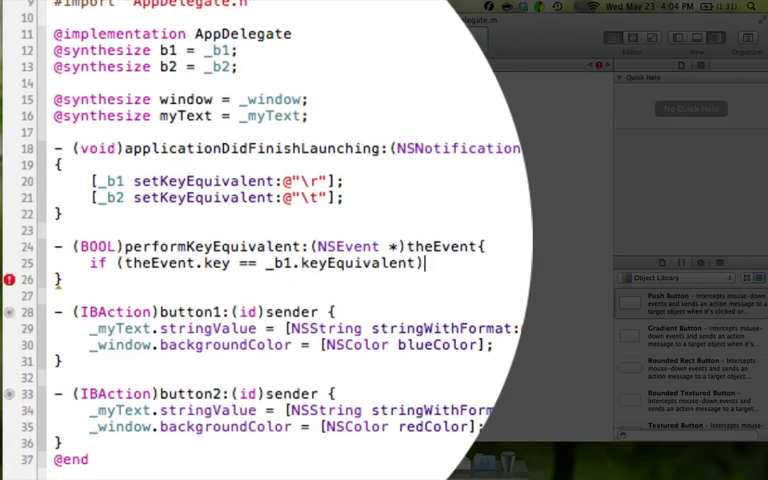
{"action": "type", "text": "return YES;"}
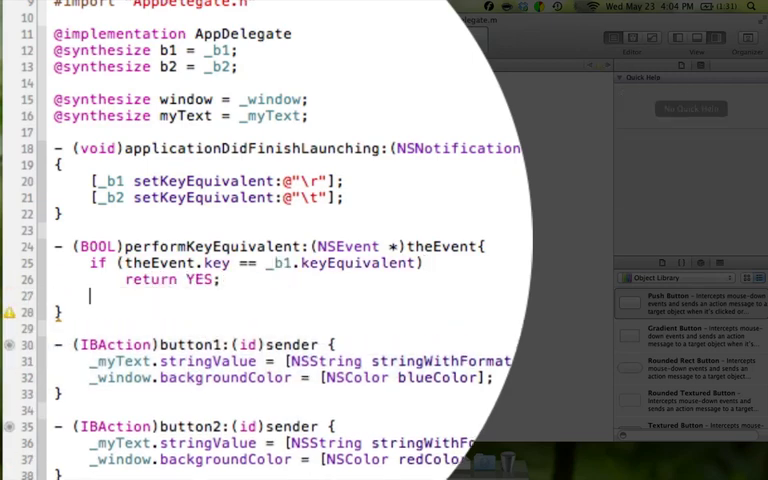
- Add the matching _b2.keyEquivalent check returning YES, then return NO
{"action": "type", "text": "if"}
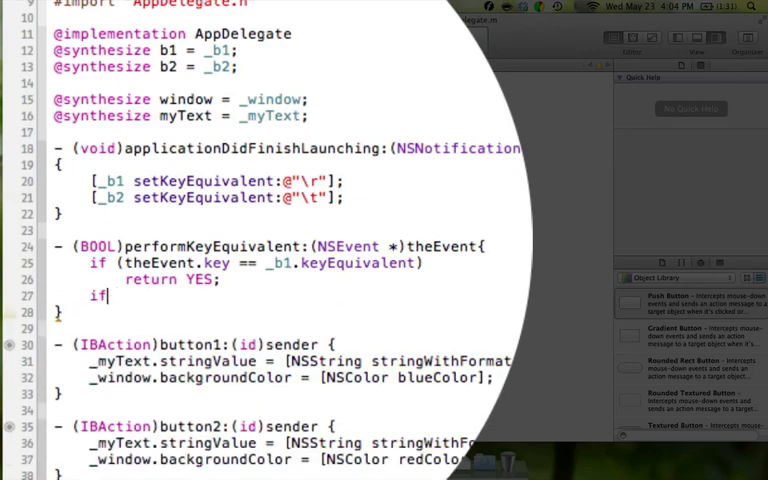
{"action": "type", "text": "(theEvent."}
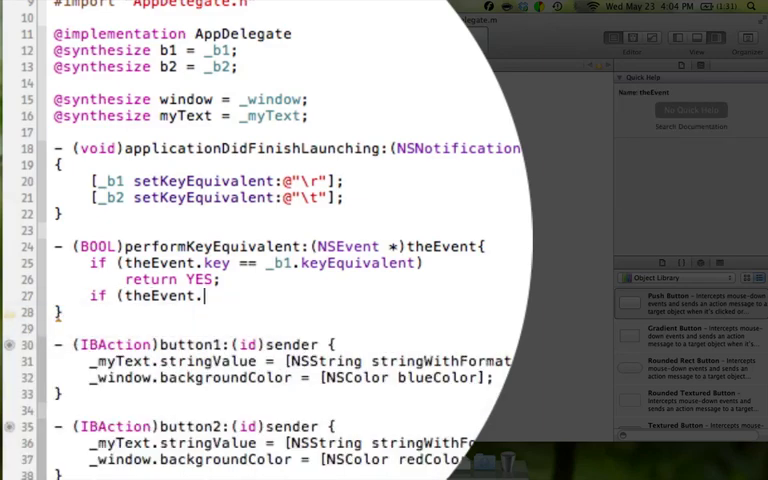
{"action": "type", "text": "key =="}
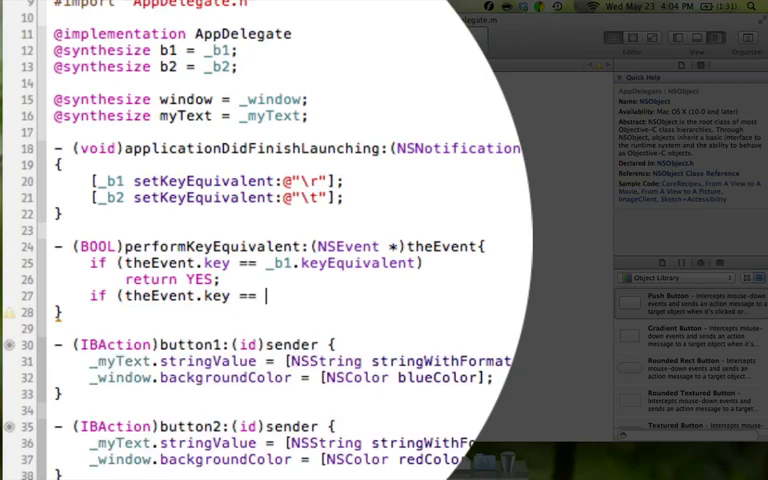
{"action": "type", "text": "_b2.keyEquivalent"}
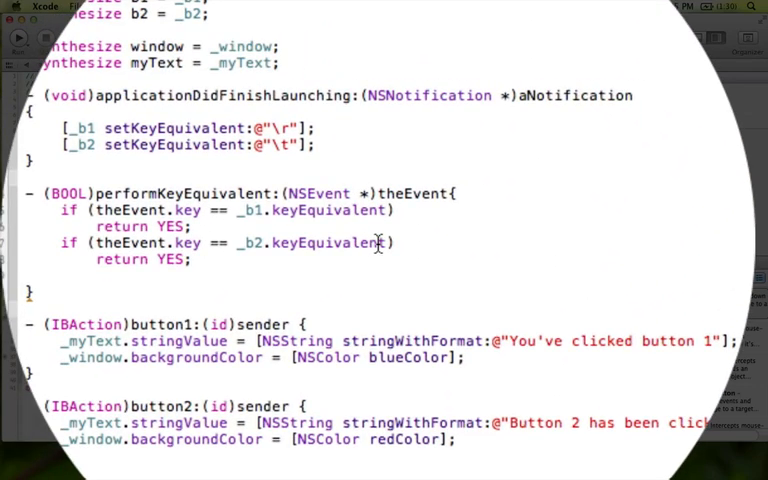
{"action": "type", "text": "return NO;"}
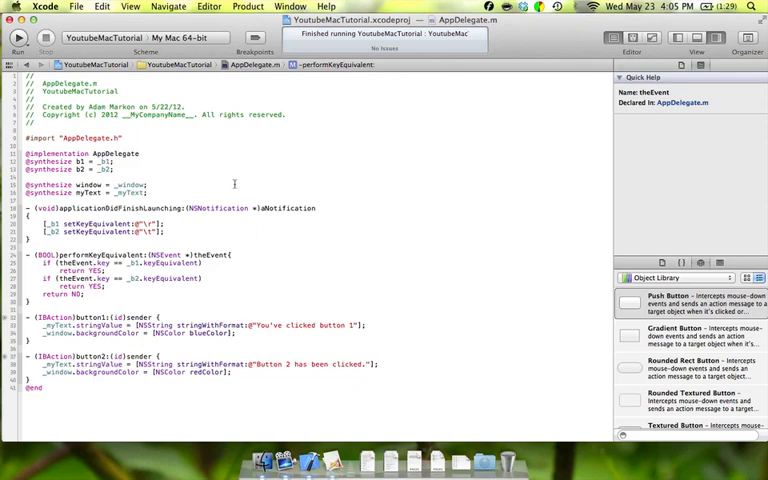
{"action": "mouse_move", "coordinate": [18, 37]}
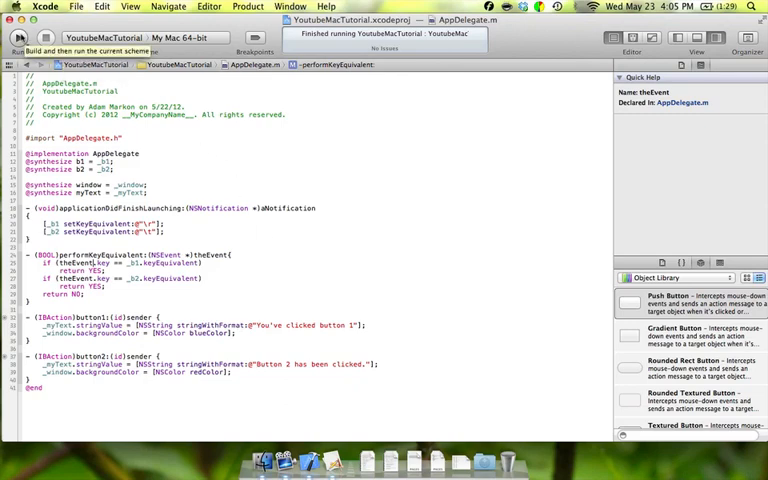
- Run the current scheme, rebuilding YoutubeMacTutorial with the Return and Tab key equivalents
{"action": "left_click", "coordinate": [18, 38]}
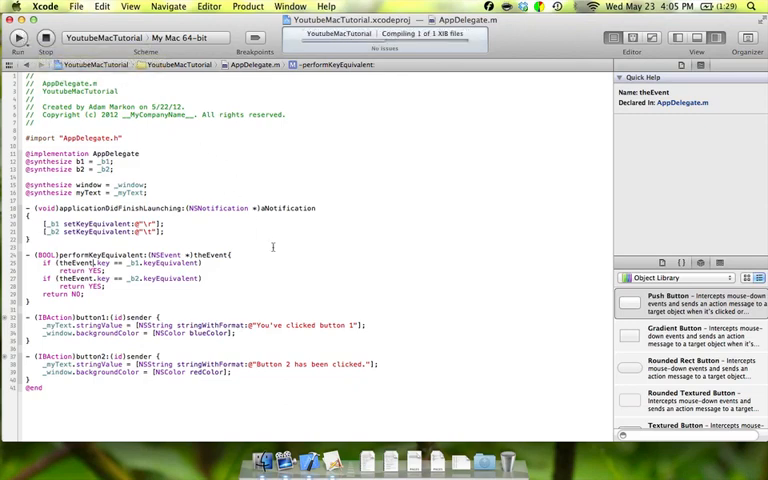
{"action": "left_click", "coordinate": [18, 47]}
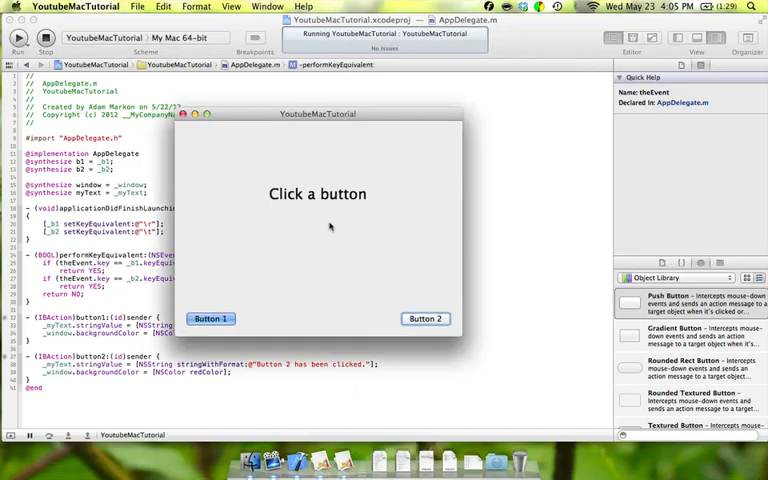
{"action": "mouse_move", "coordinate": [210, 330]}
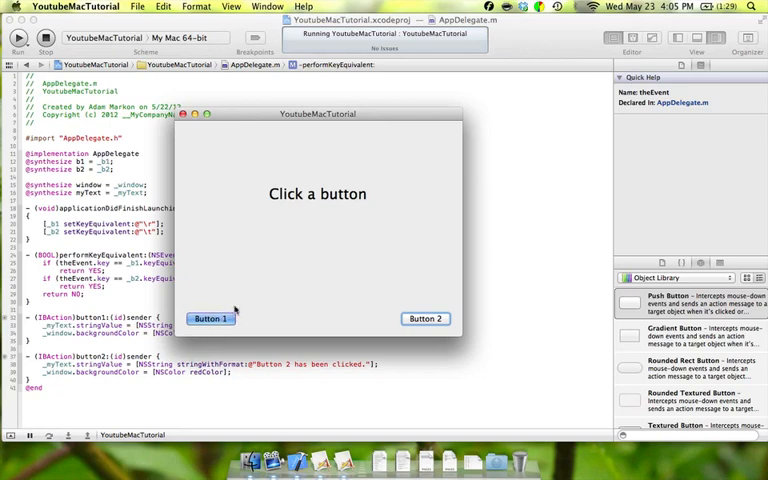
{"action": "mouse_move", "coordinate": [263, 234]}
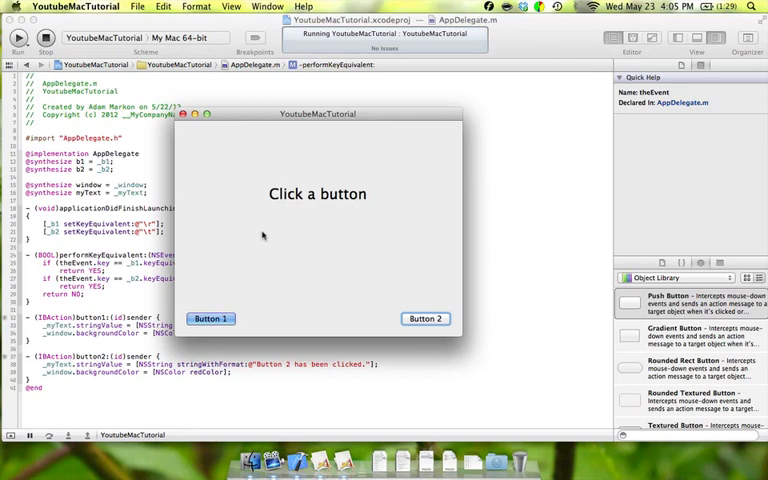
{"action": "mouse_move", "coordinate": [237, 334]}
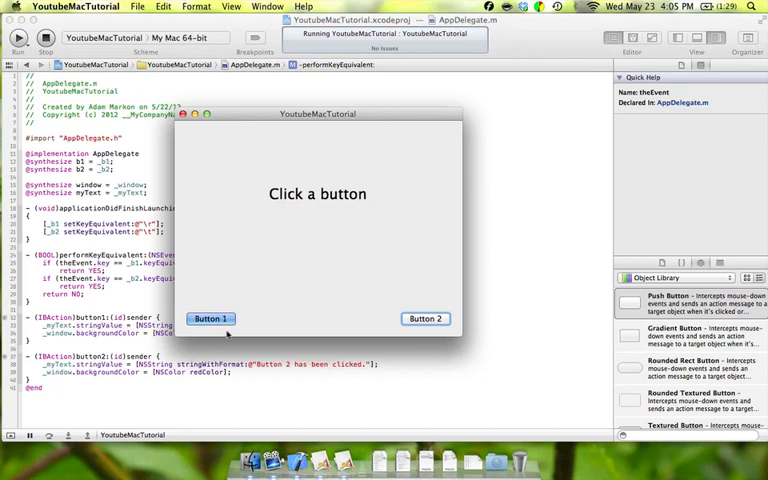
{"action": "mouse_move", "coordinate": [293, 278]}
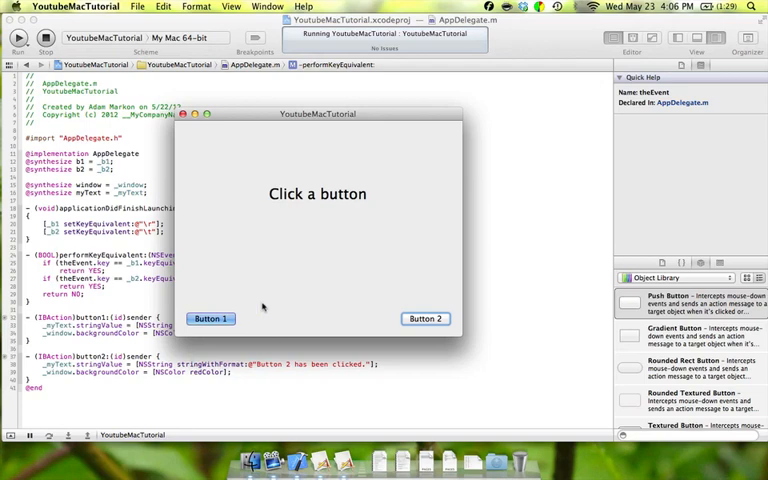
- Trigger Button 1, Button 2, then Button 1 again to toggle blue, red, blue backgrounds
{"action": "left_click", "coordinate": [210, 318]}
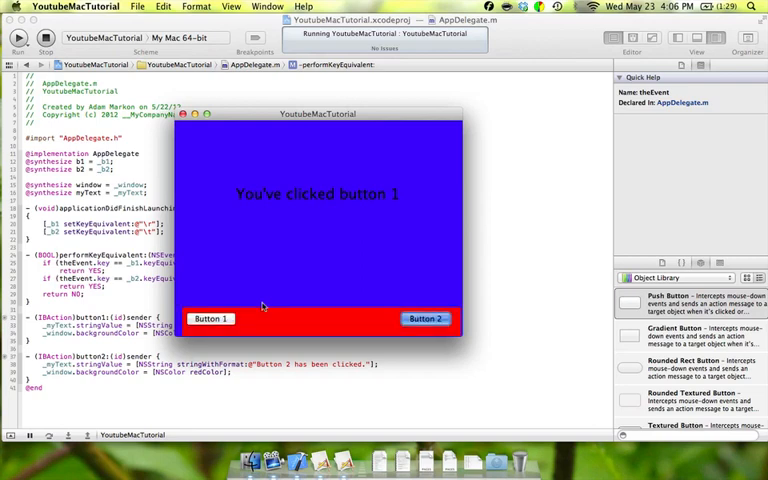
{"action": "left_click", "coordinate": [424, 318]}
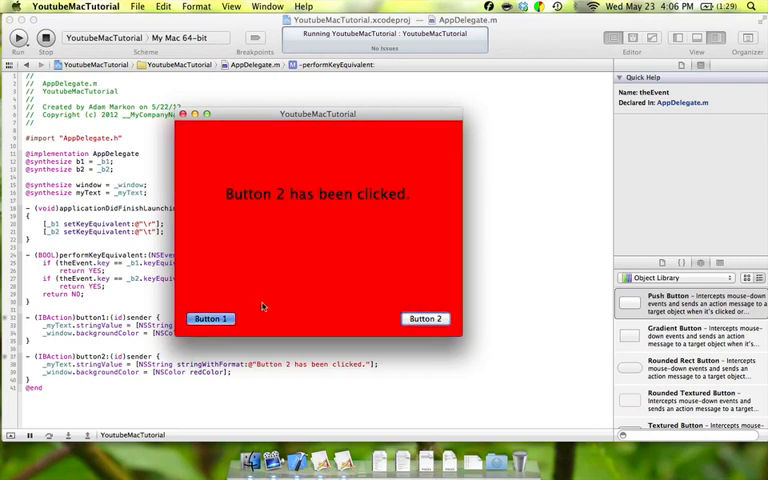
{"action": "left_click", "coordinate": [210, 318]}
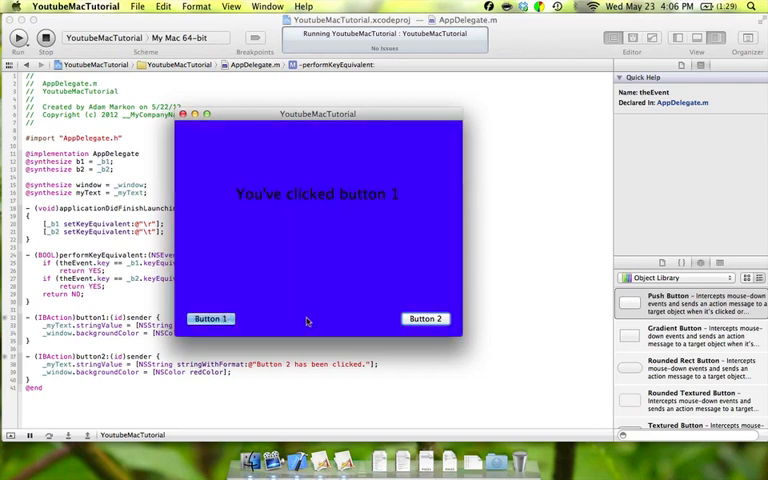